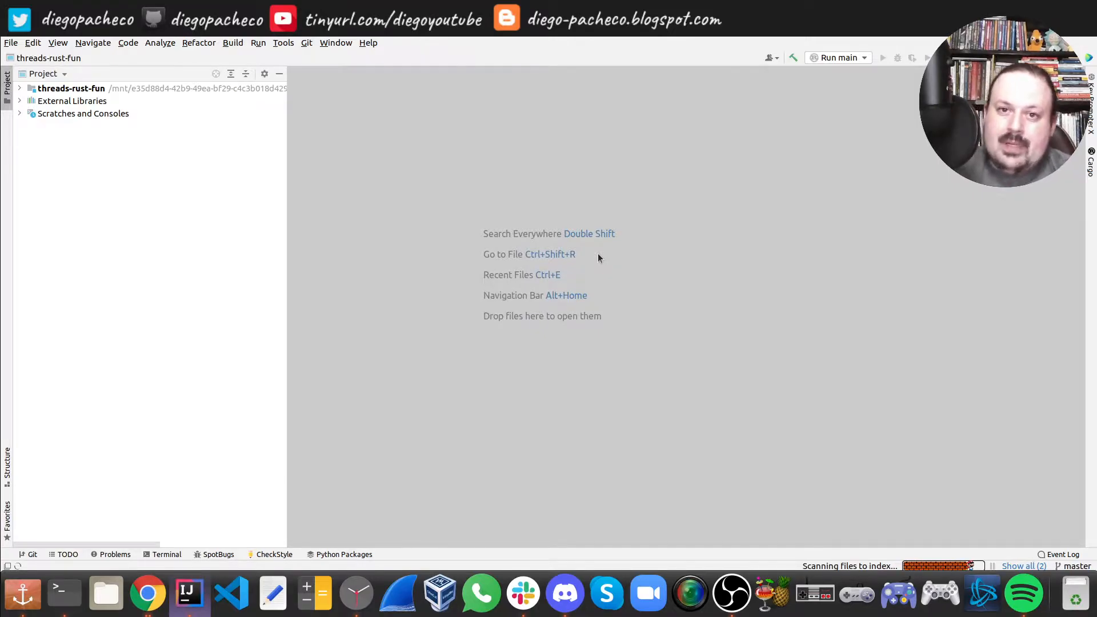
- Find and open main.rs of the threads-rust-fun project via Search Everywhere
text(caro)
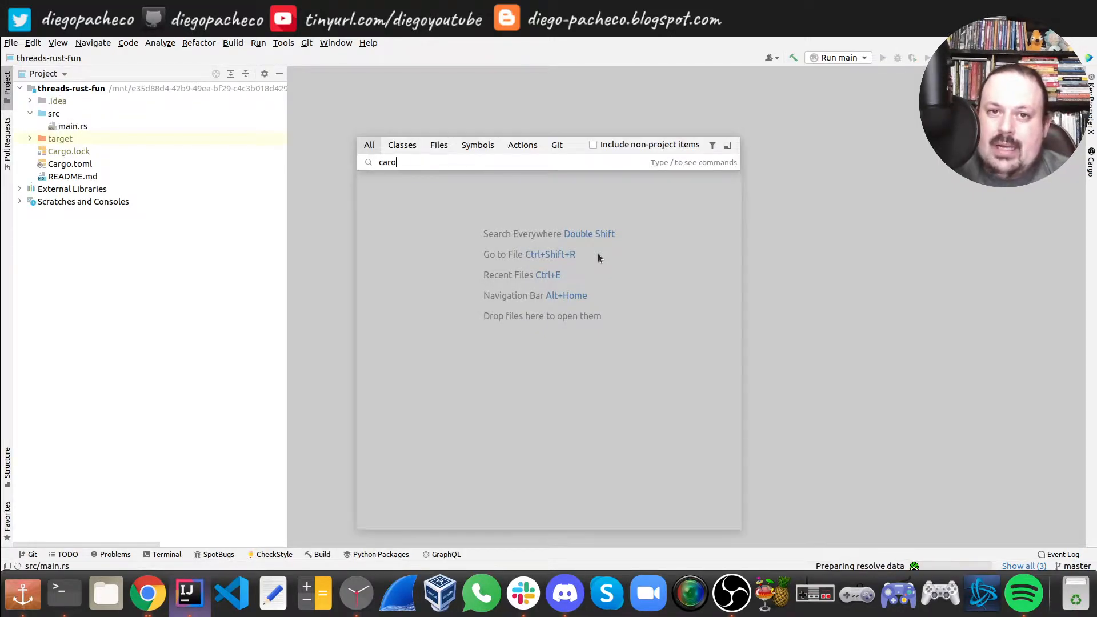
key(BackSpace)
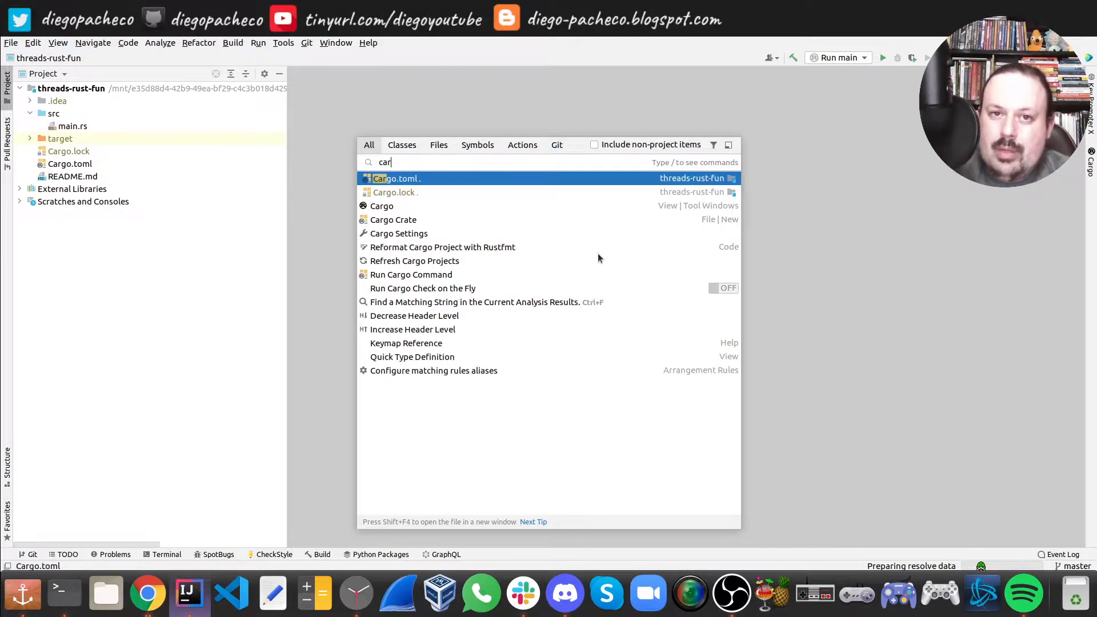
click(393, 178)
text(main)
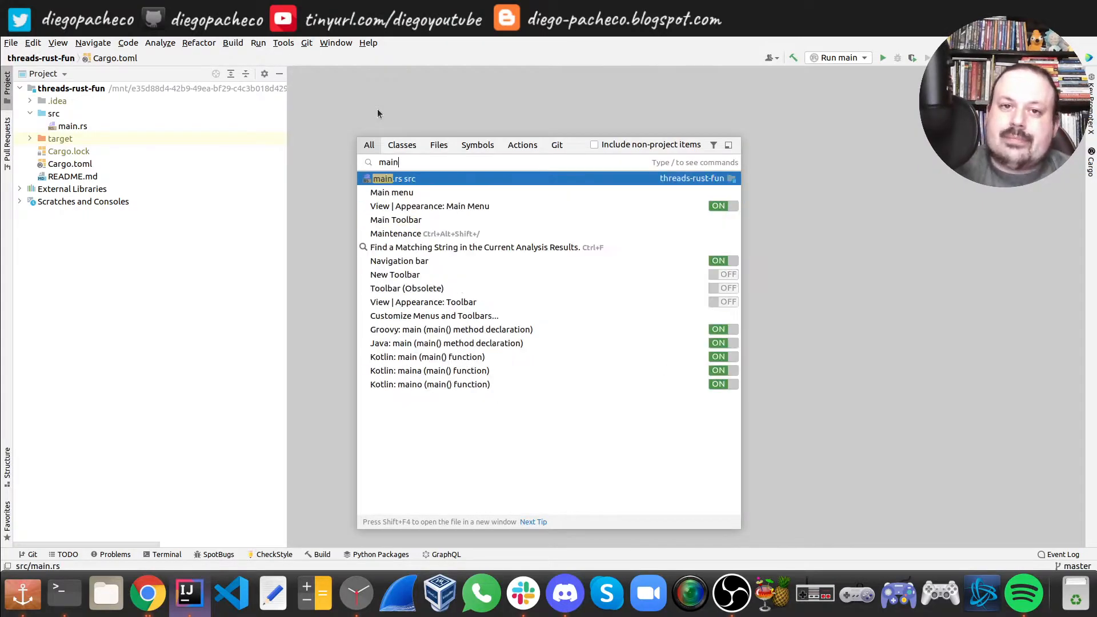
click(382, 178)
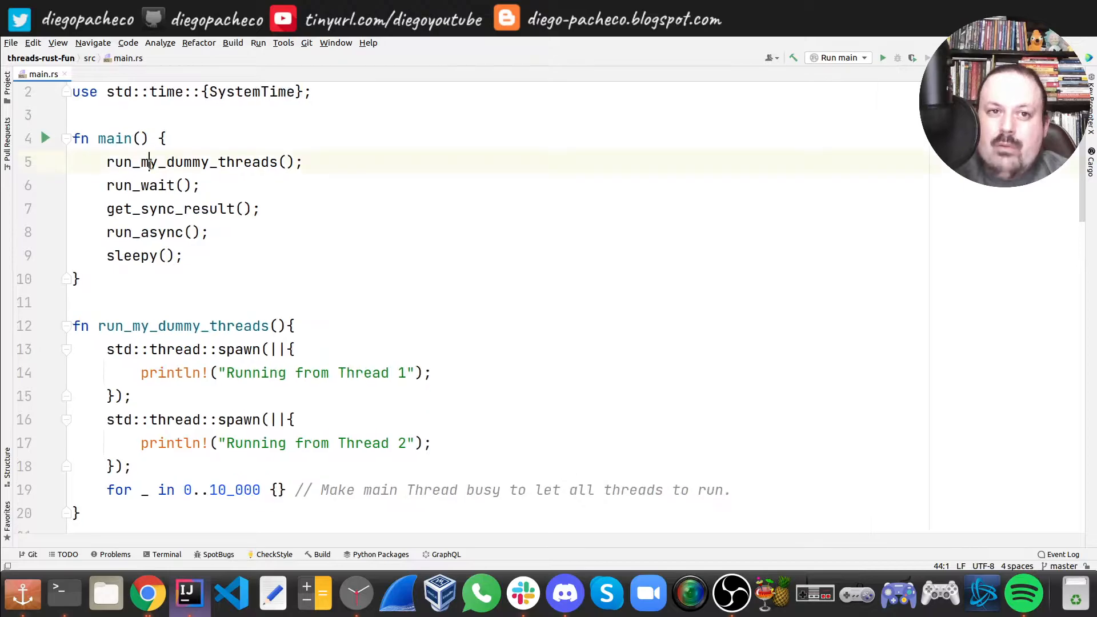
click(147, 233)
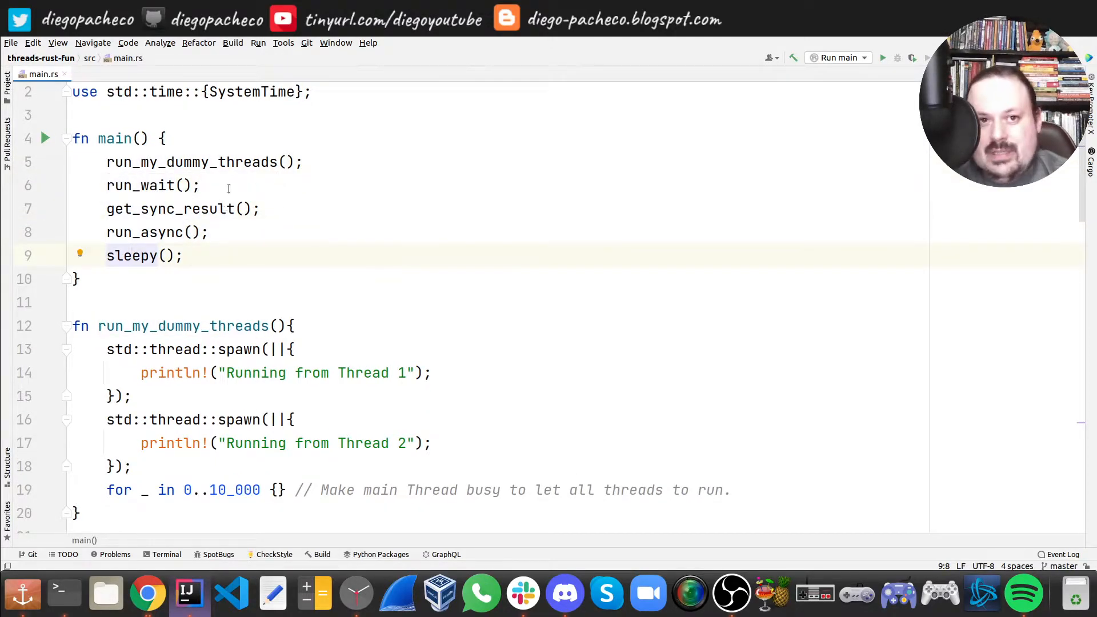
double_click(189, 163)
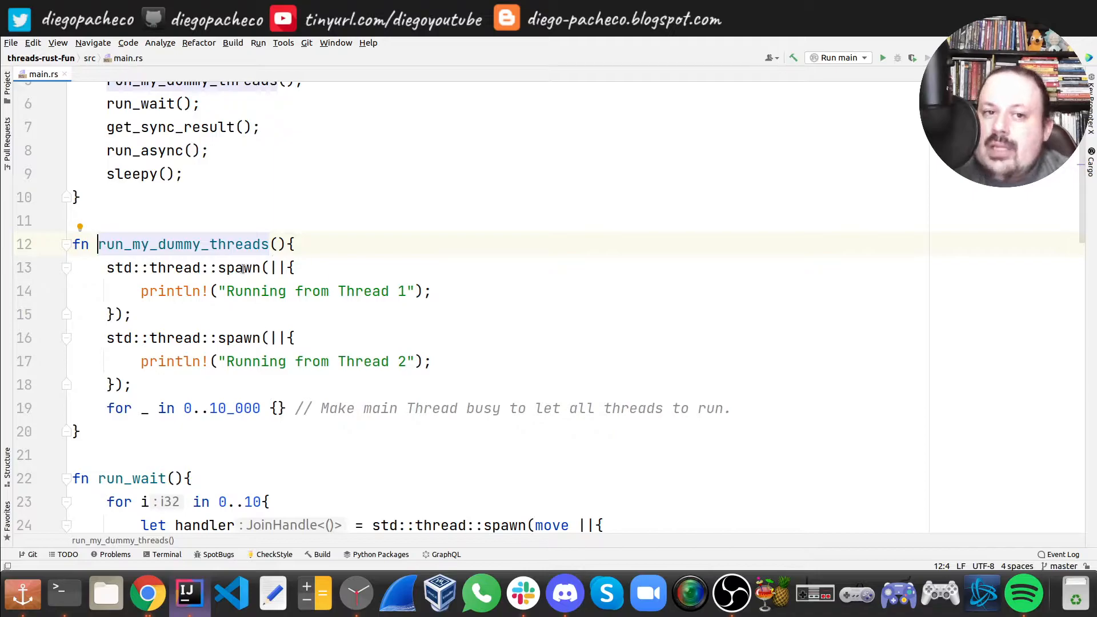
double_click(118, 267)
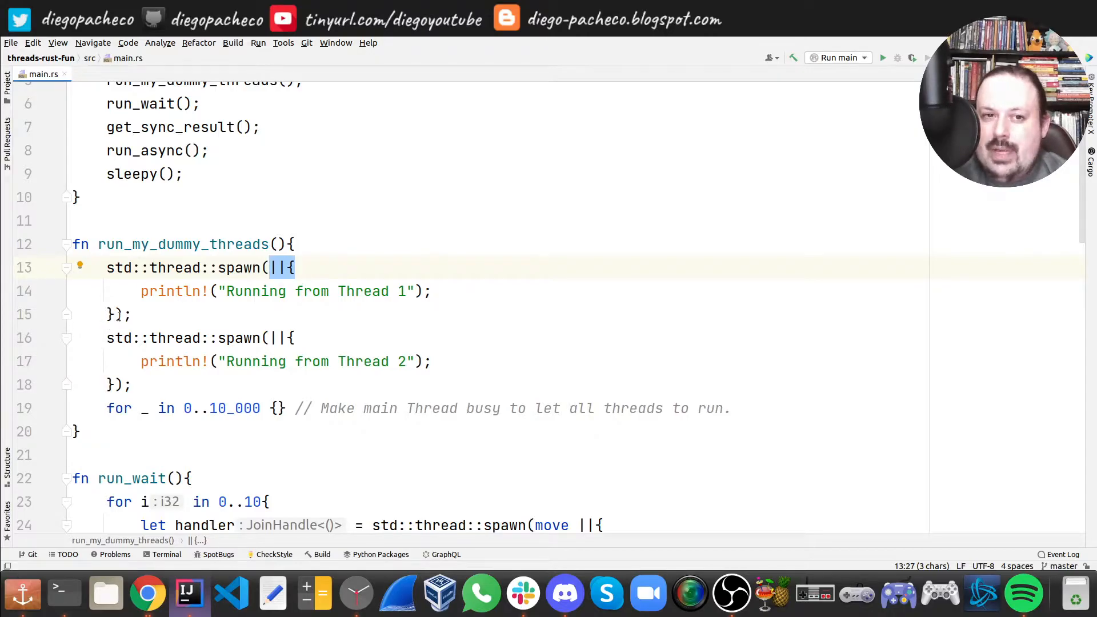
drag(269, 267, 119, 314)
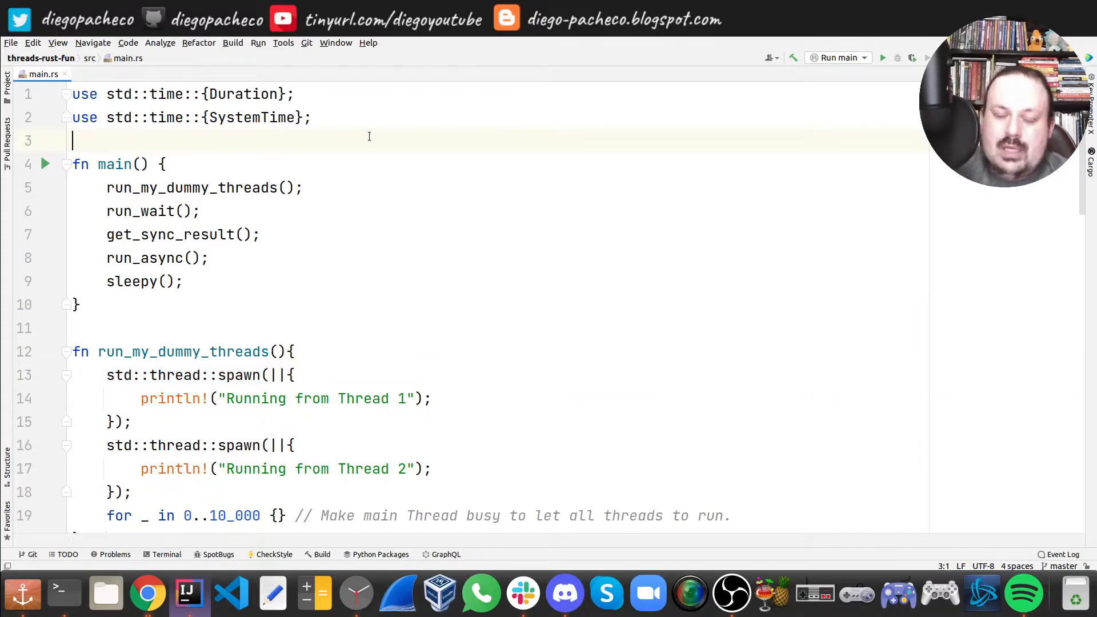
- Add the import 'use std::thread::spawn;' on line 3 of main.rs
text(use std::thread::spawn;)
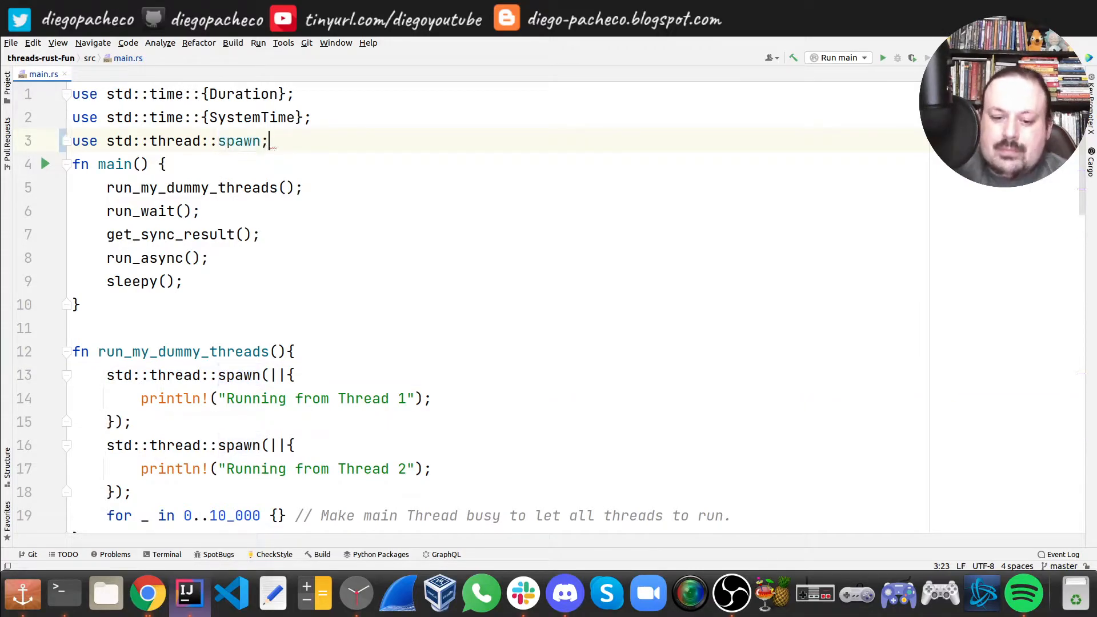
scroll(down, 3)
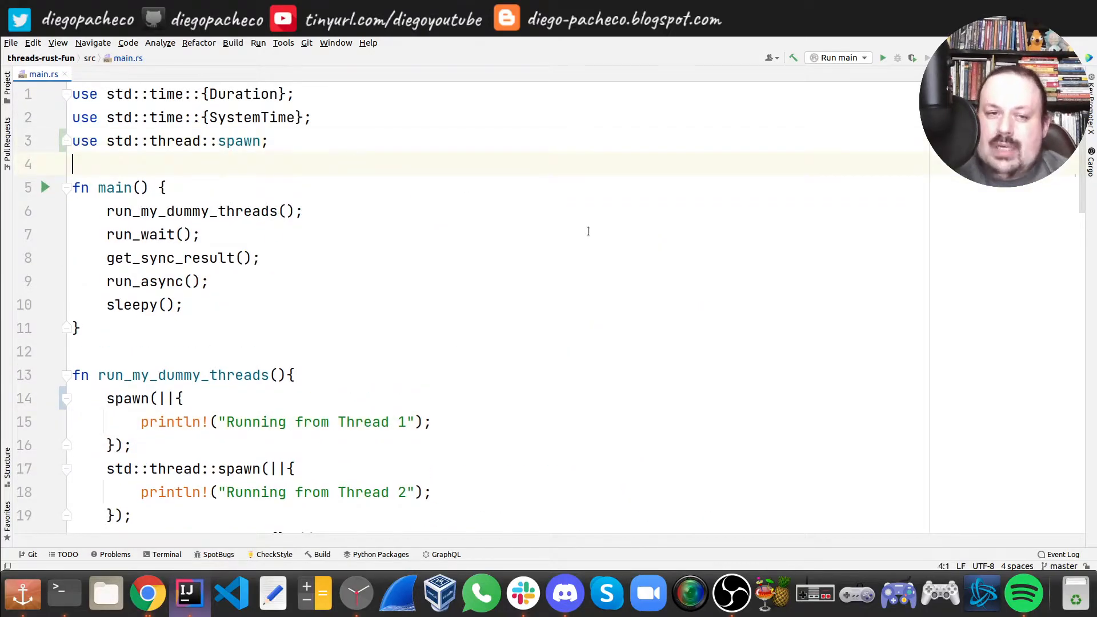
scroll(down, 3)
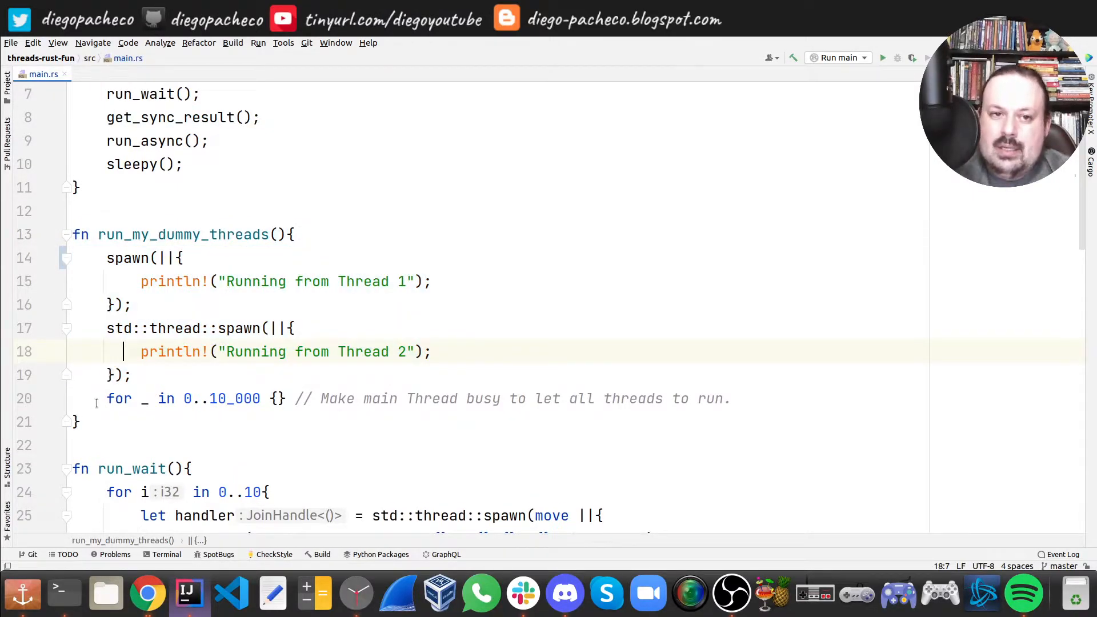
- Move the 'for _ in 0..10_000 {}' busy-wait loop to after the second spawn block with its comment
click(97, 399)
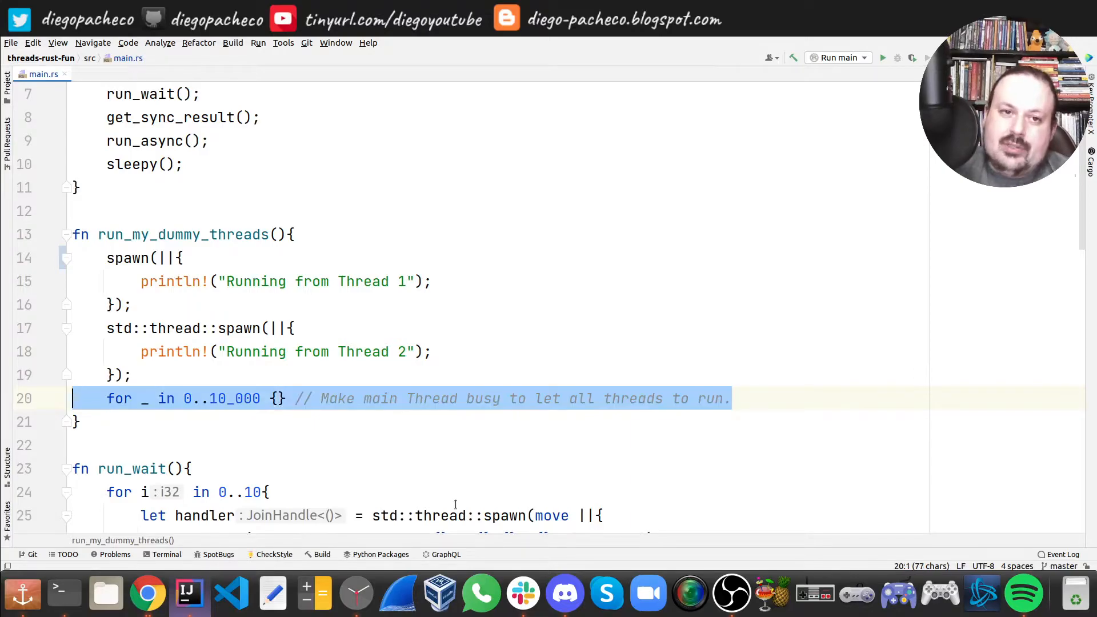
key(Delete)
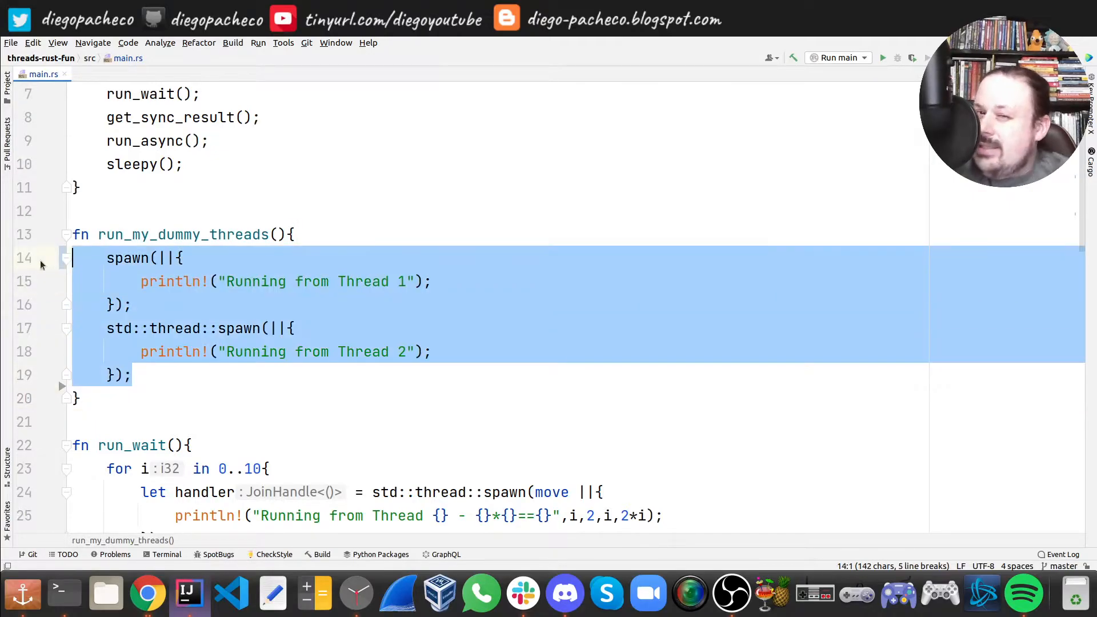
click(515, 375)
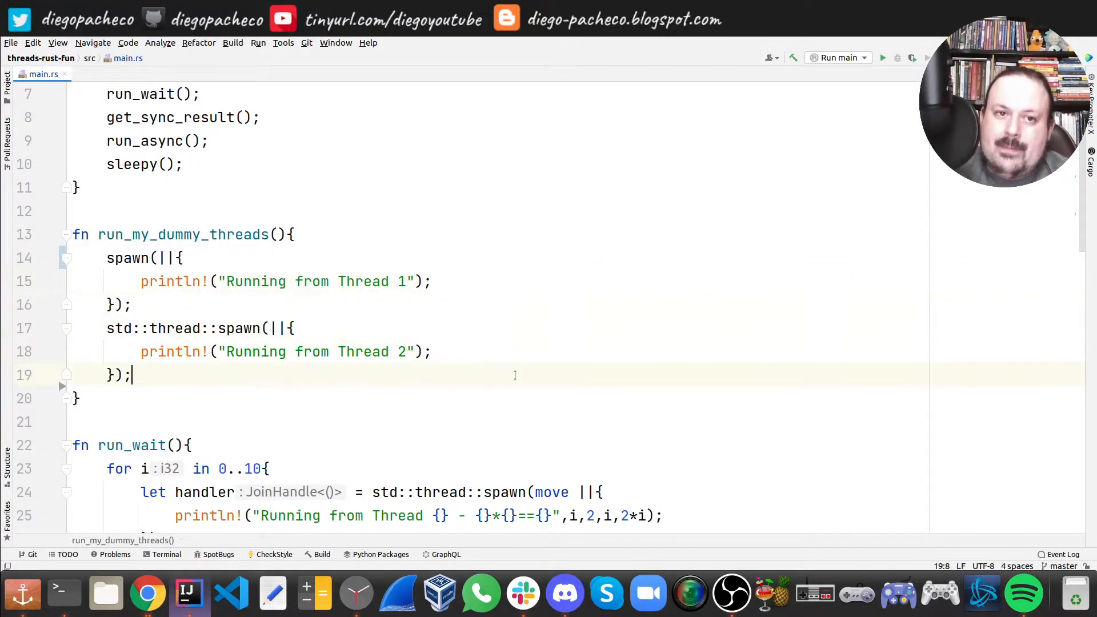
text(for _ in 0..10_000 {} // Make main Thread busy to let all threads to run.)
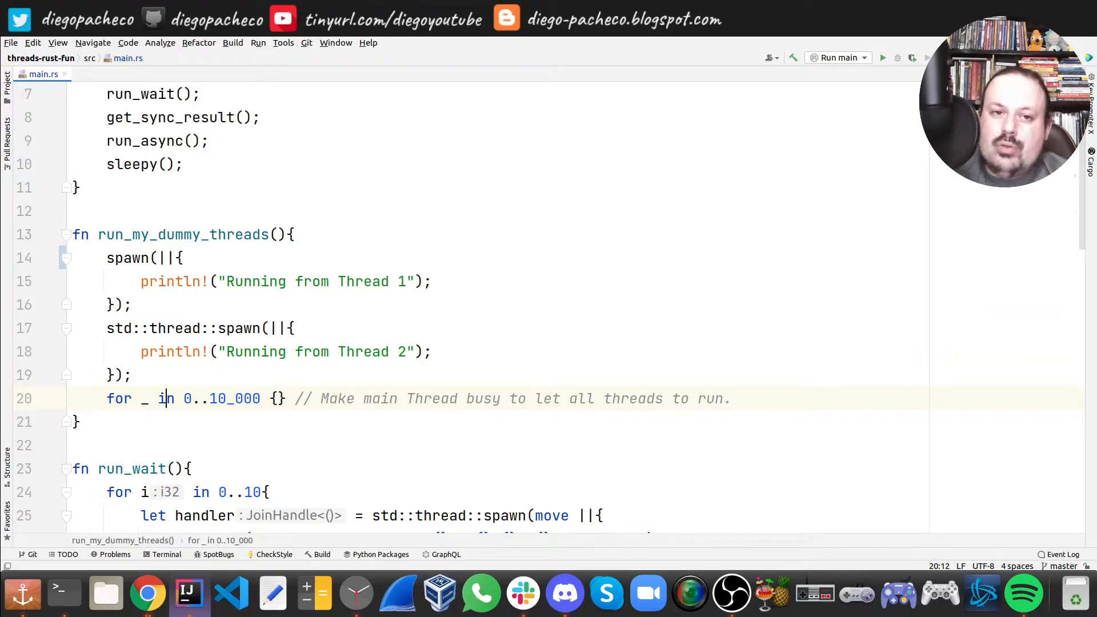
double_click(166, 398)
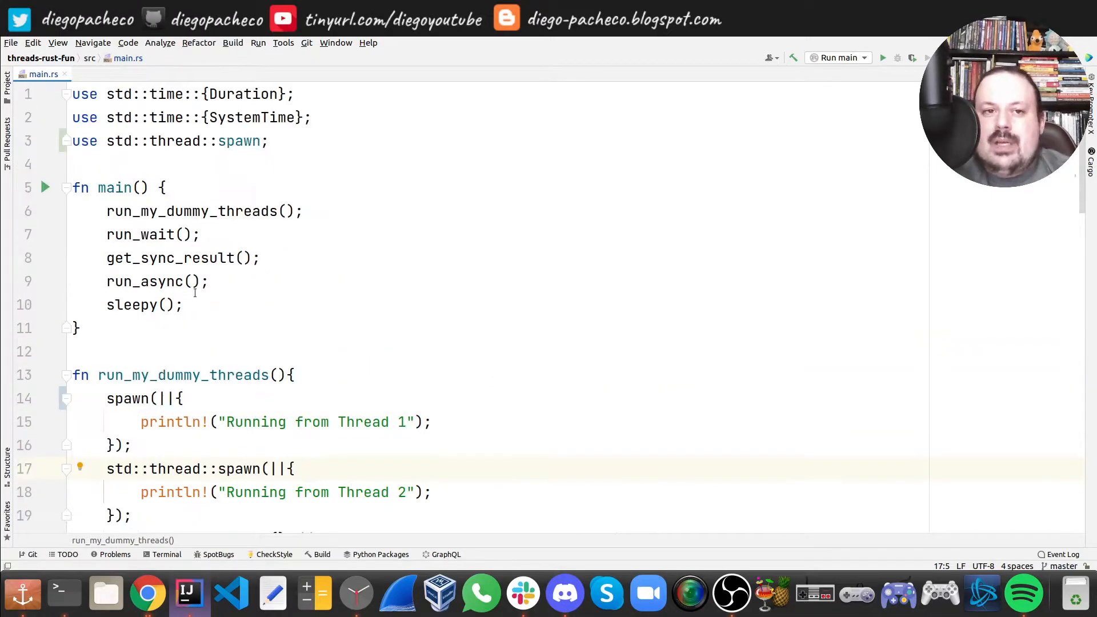
double_click(135, 235)
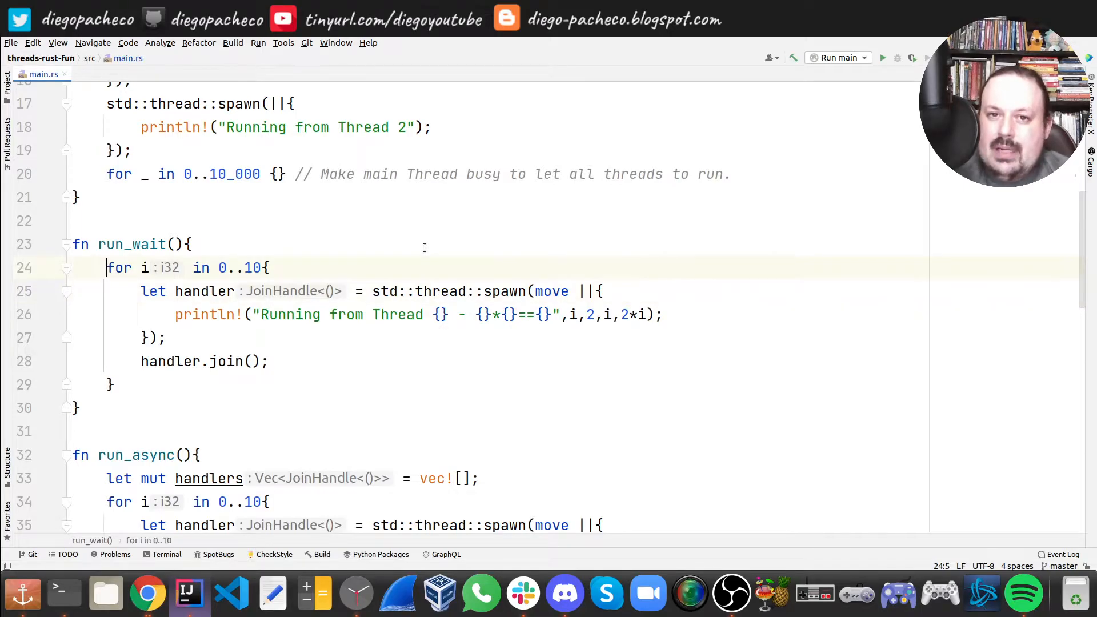
click(416, 291)
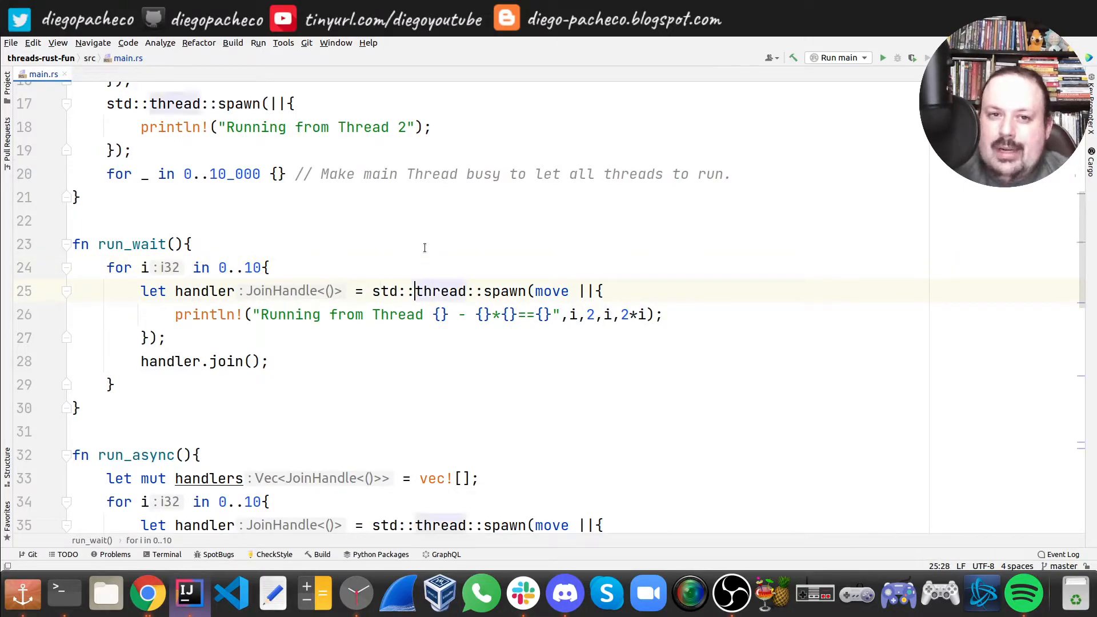
click(201, 291)
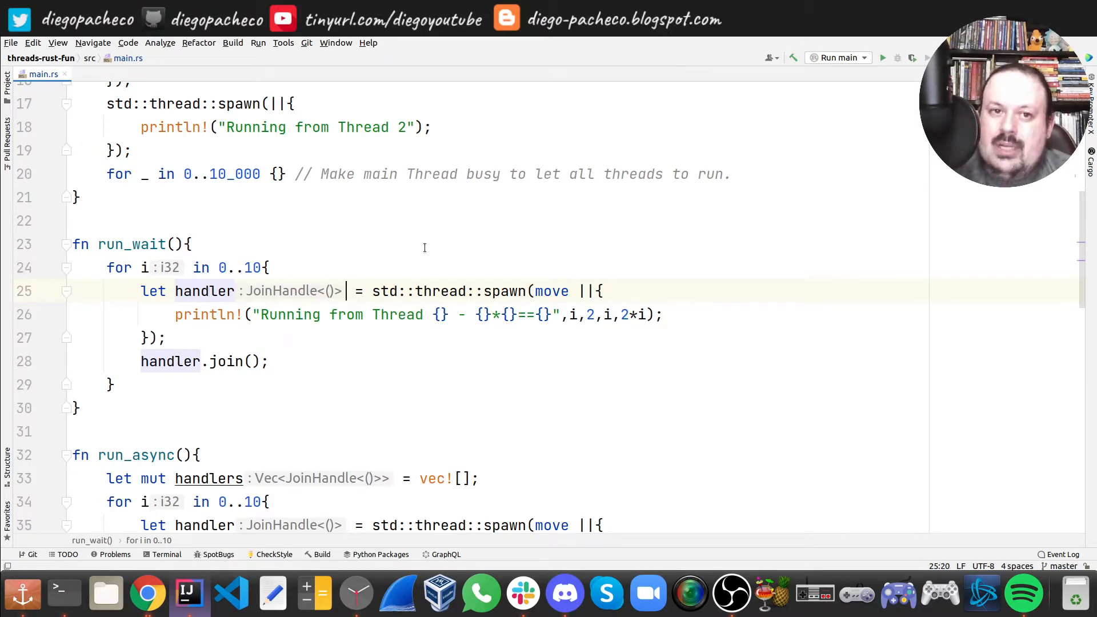
double_click(203, 292)
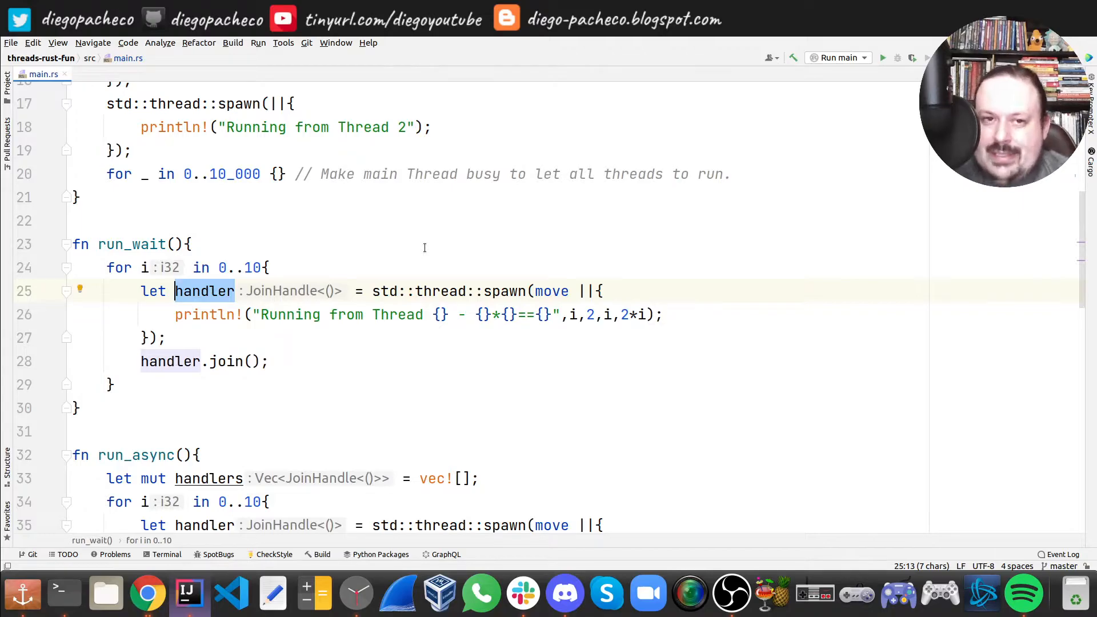
click(514, 292)
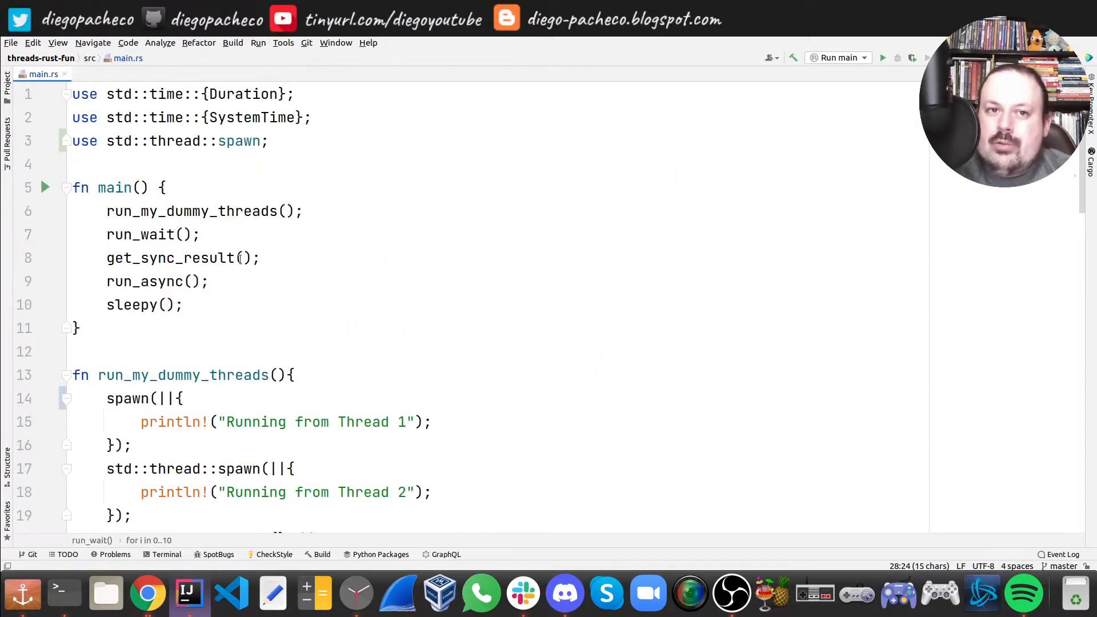
double_click(169, 258)
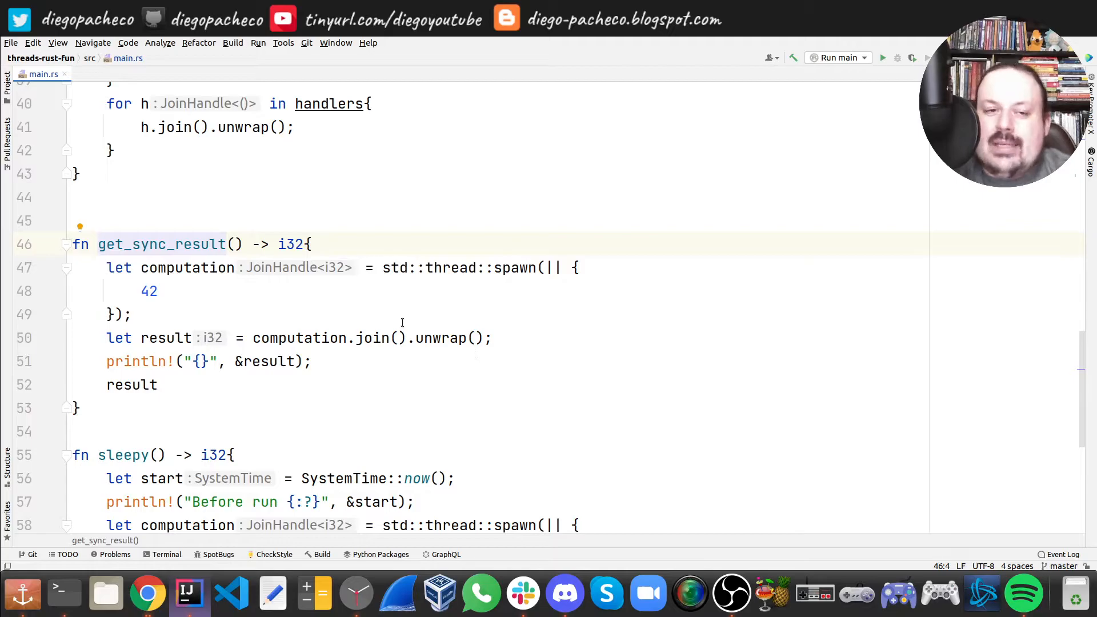
mouse_move(29, 286)
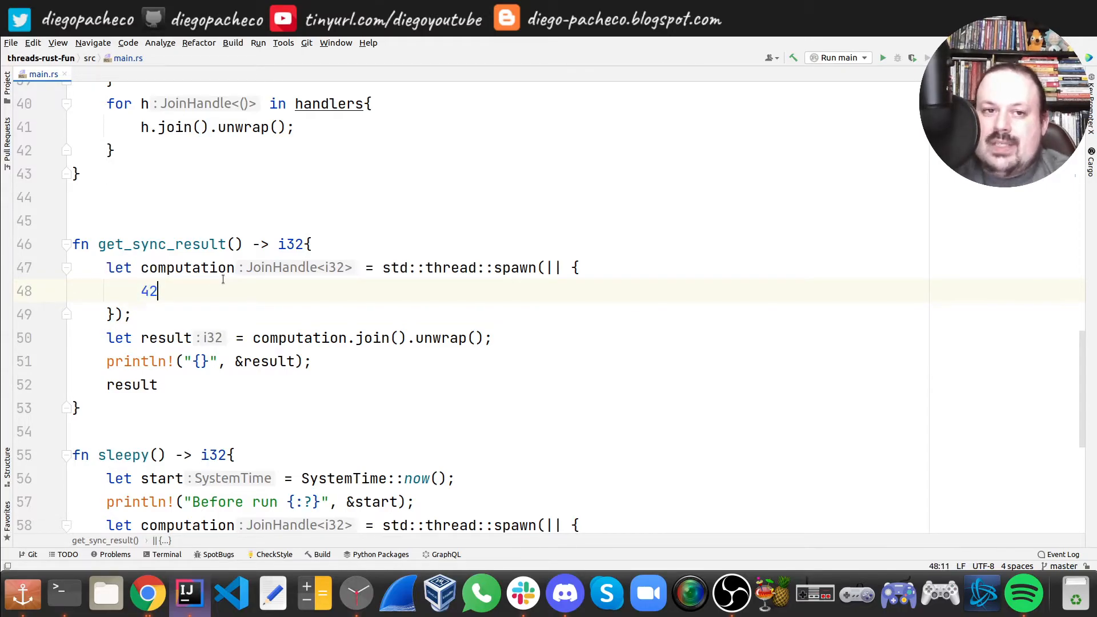
click(154, 267)
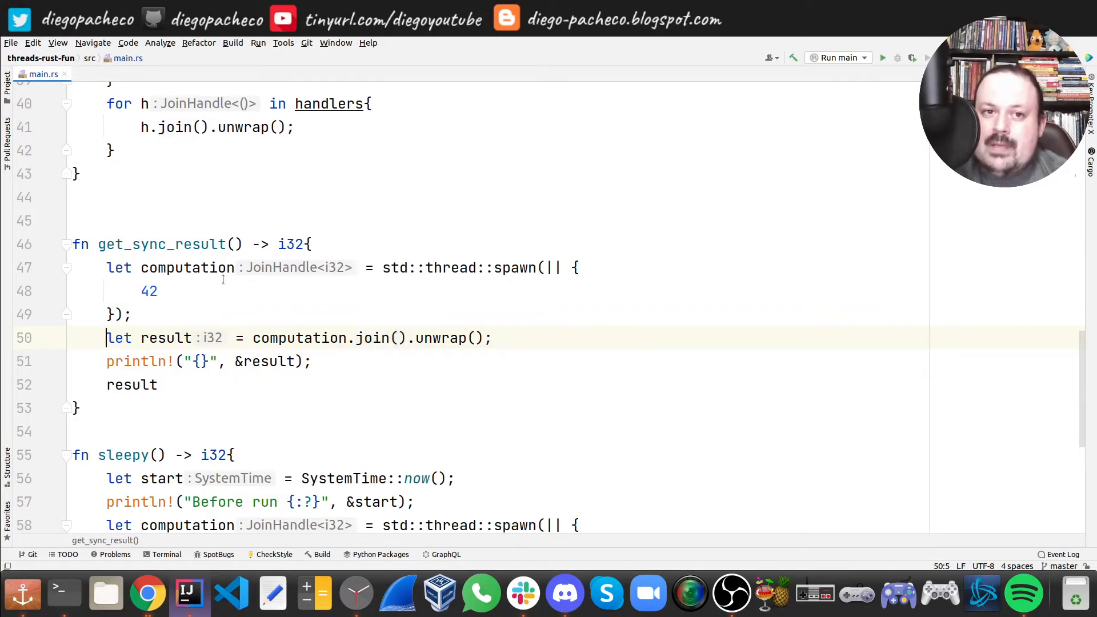
click(166, 339)
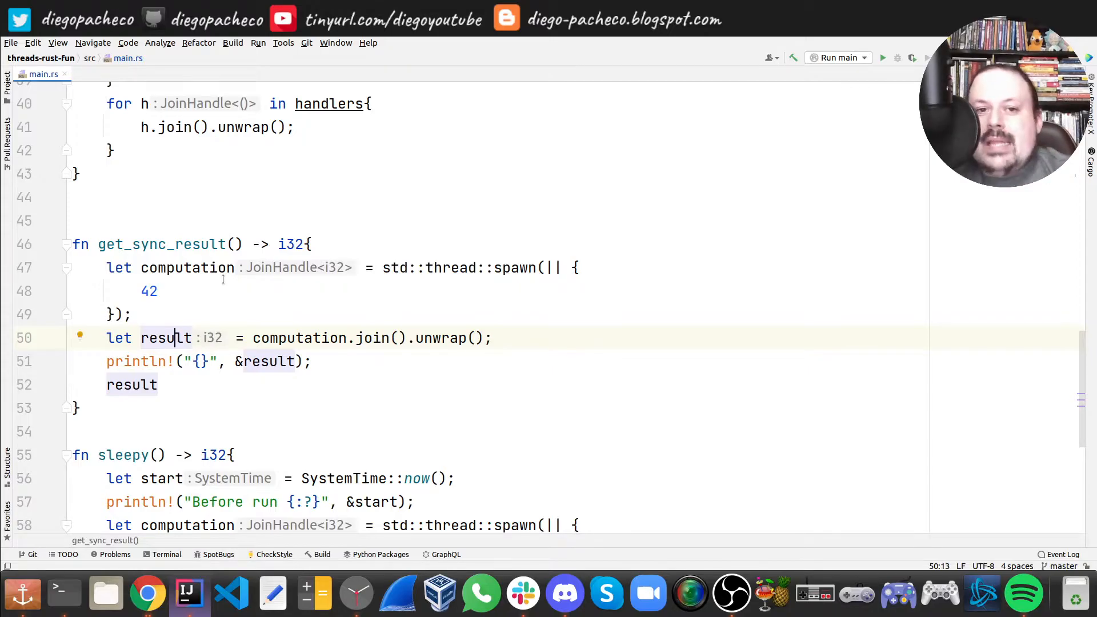
click(158, 384)
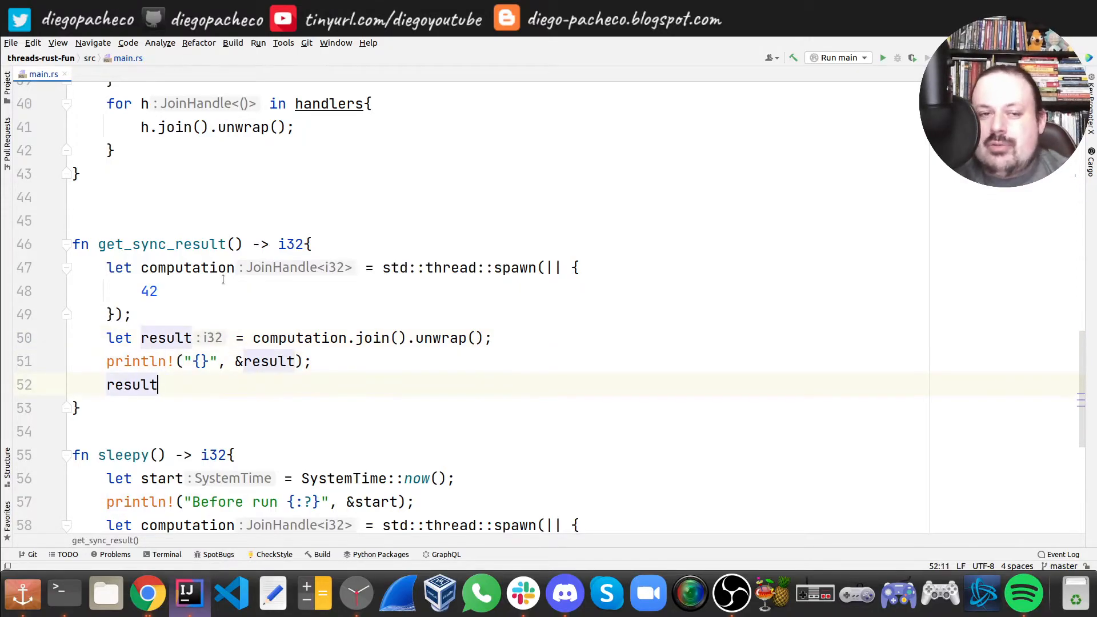
double_click(130, 384)
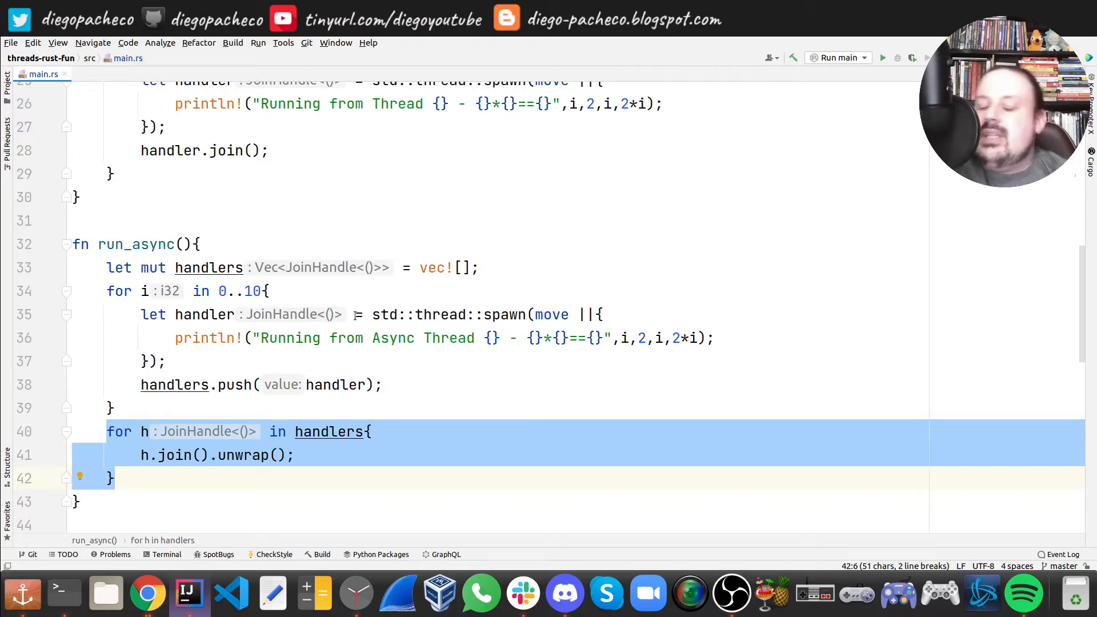
click(112, 408)
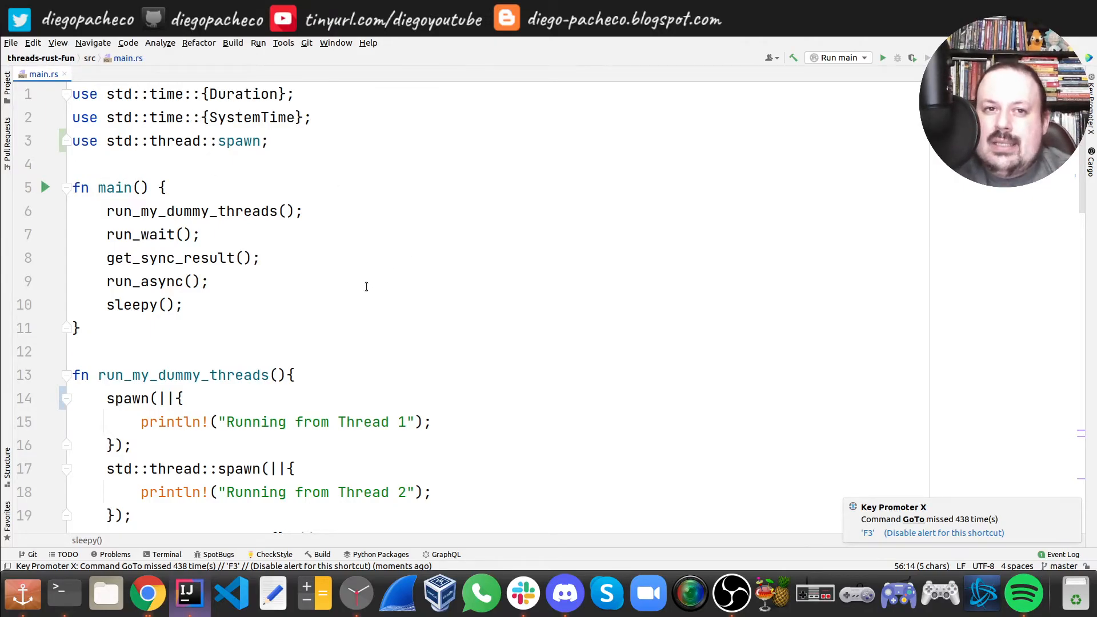
scroll(down, 3)
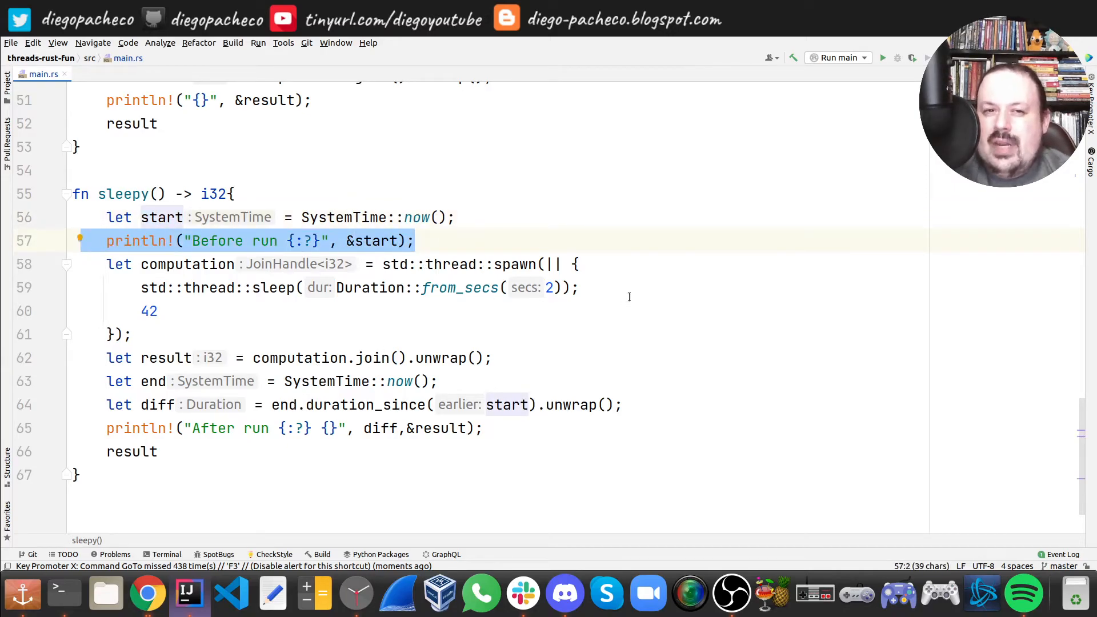
double_click(272, 288)
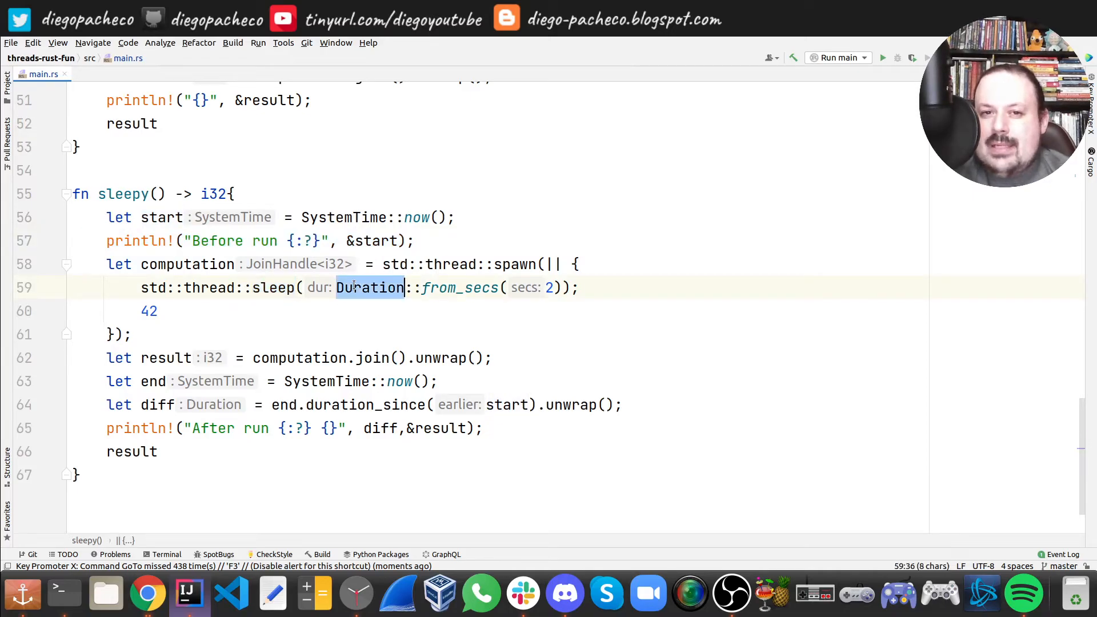
click(661, 288)
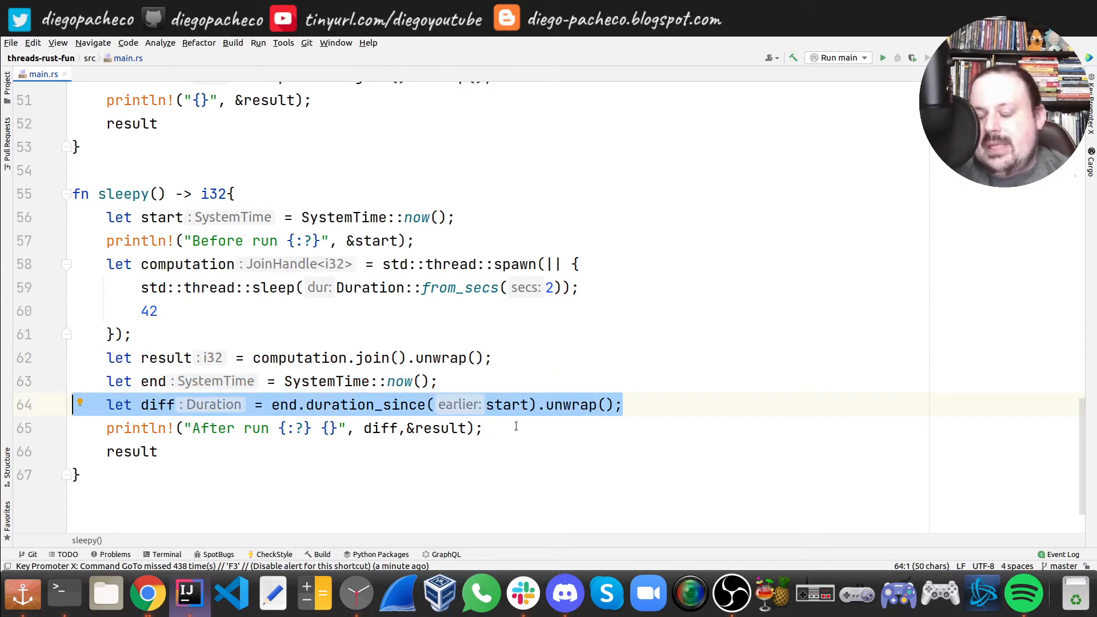
click(512, 428)
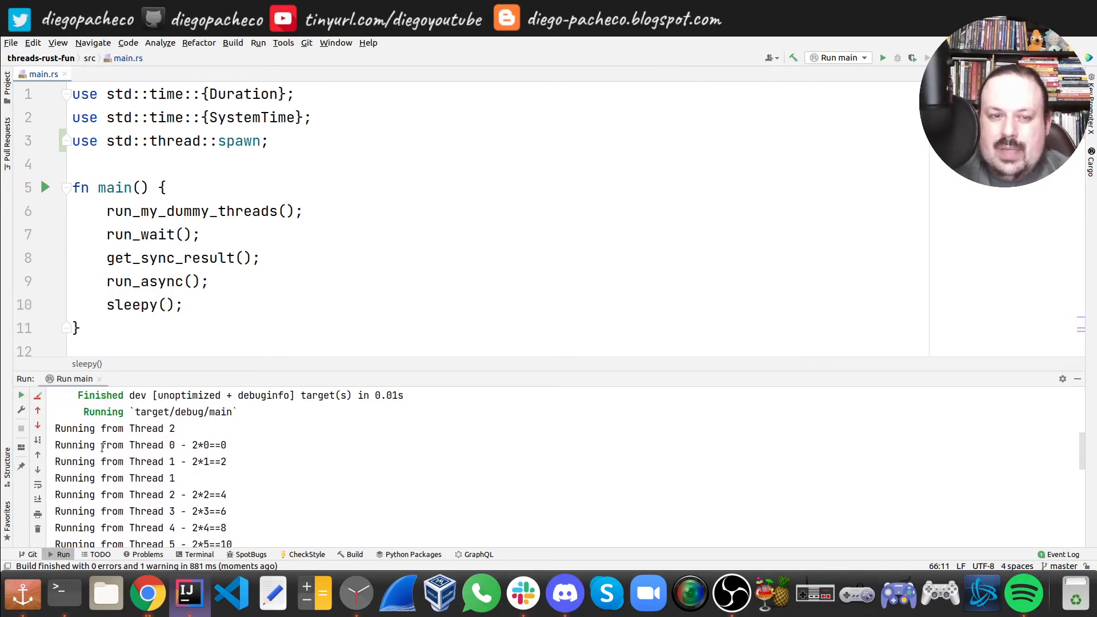
- Review the Run output, highlighting the numbered thread lines and the Before run timestamp
drag(101, 428, 176, 429)
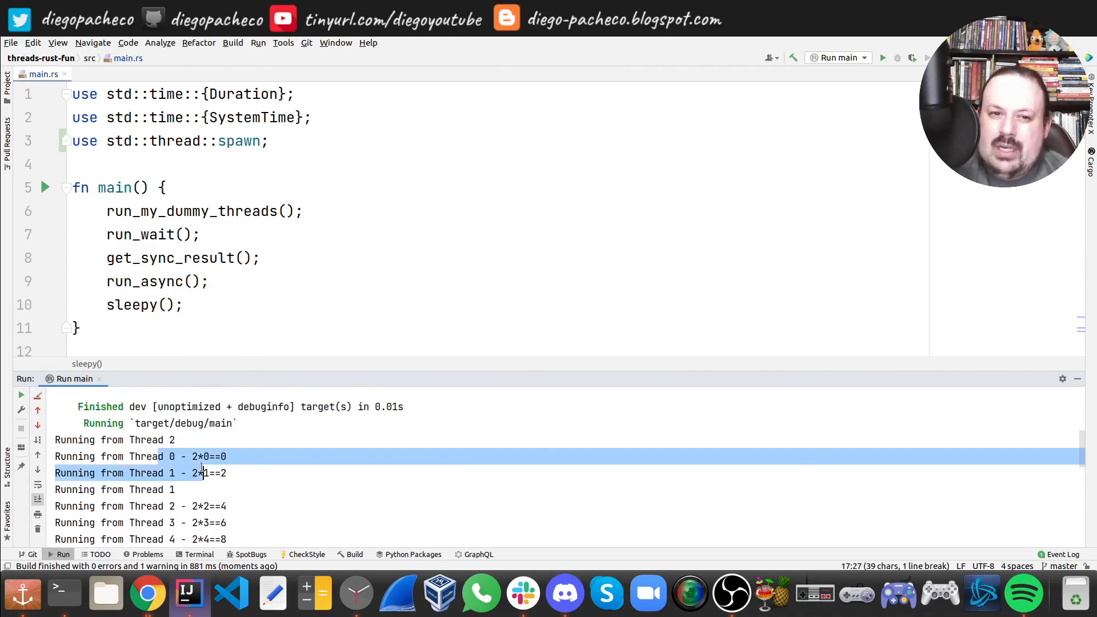
scroll(down, 3)
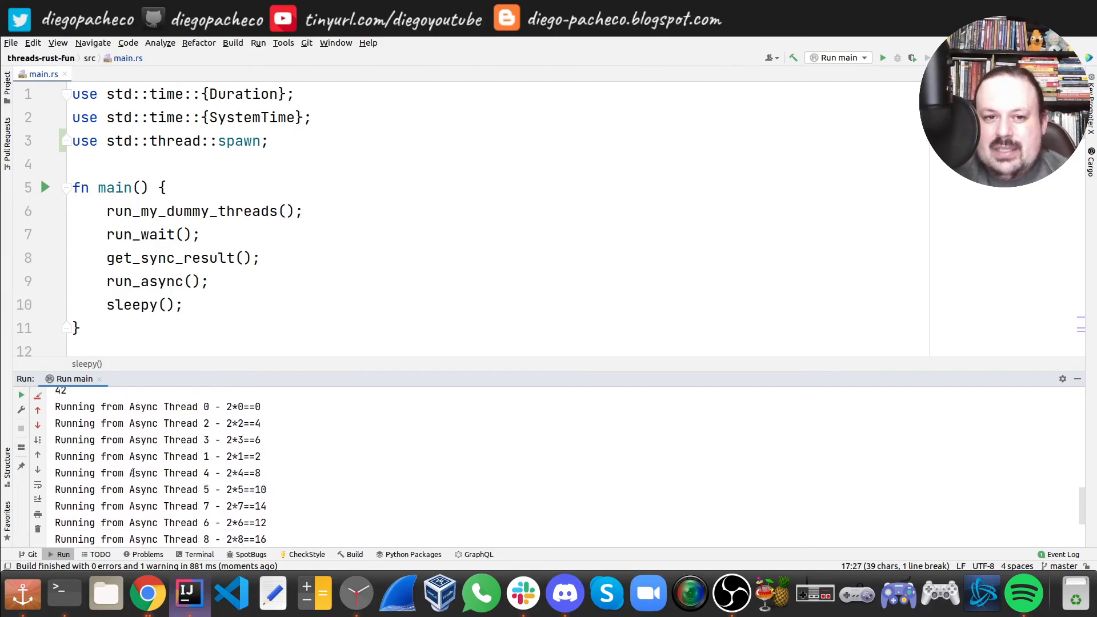
drag(148, 423, 260, 423)
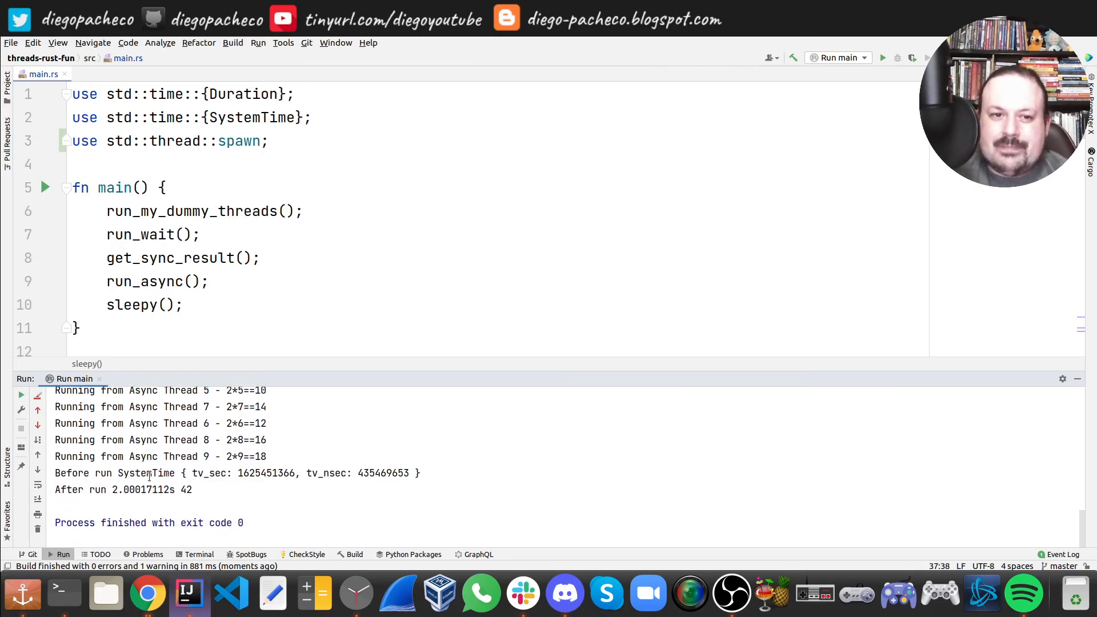
click(148, 473)
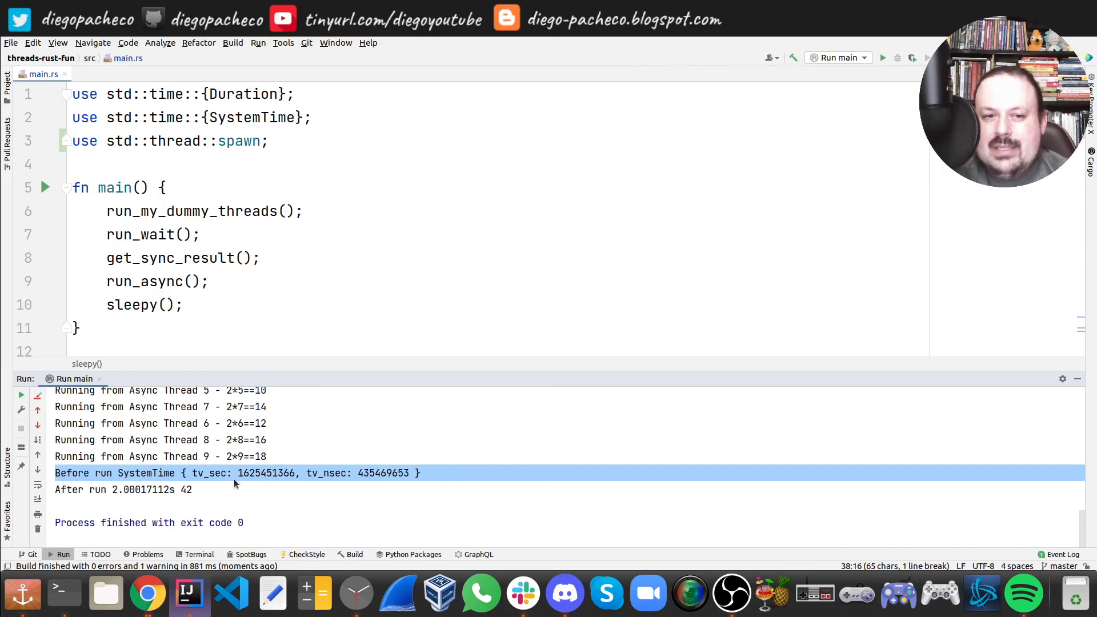